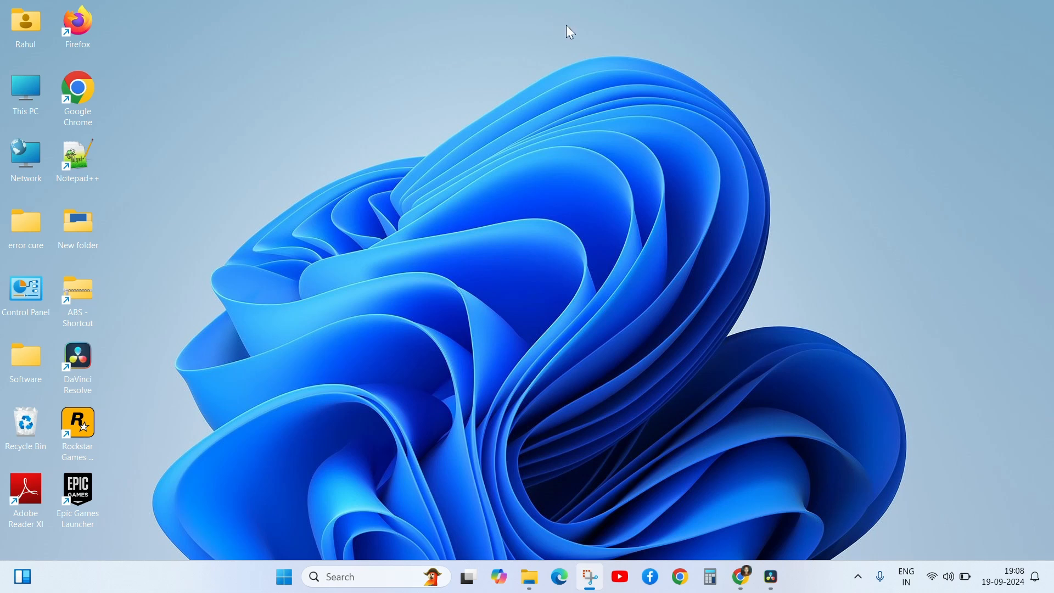
mouse_move(843, 164)
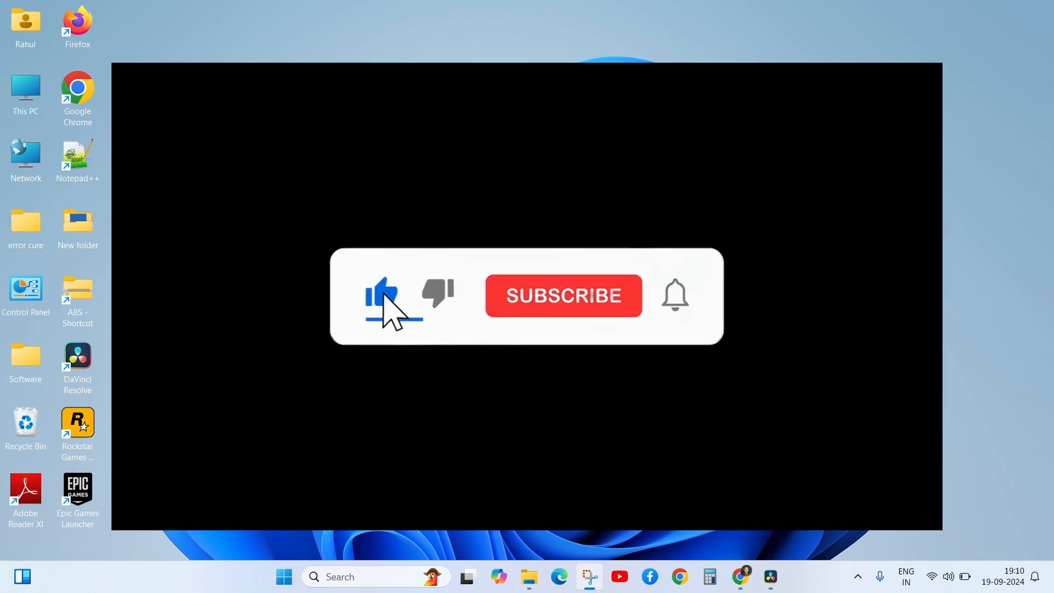
click(562, 295)
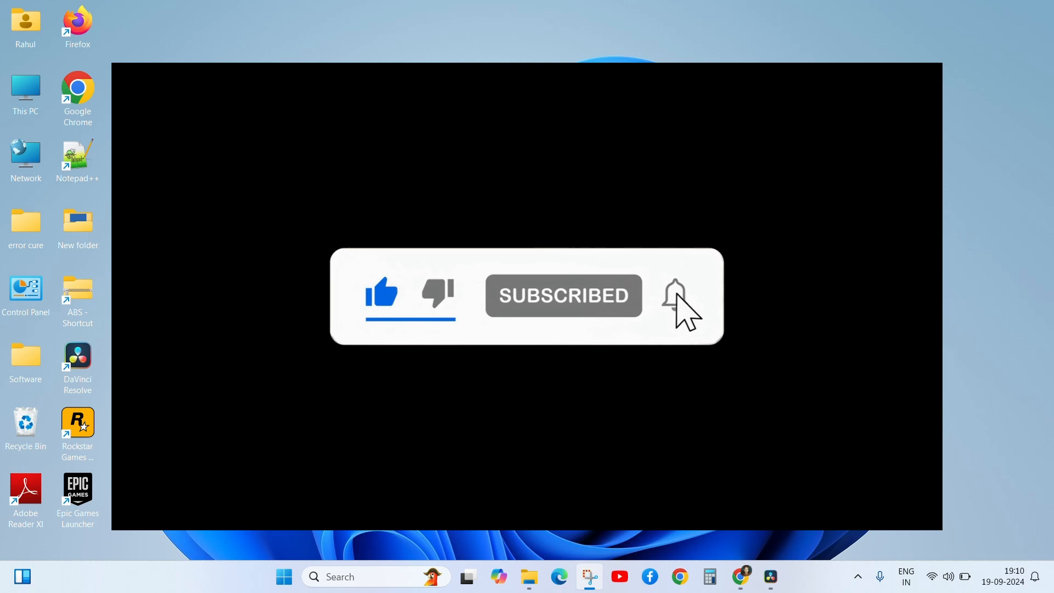